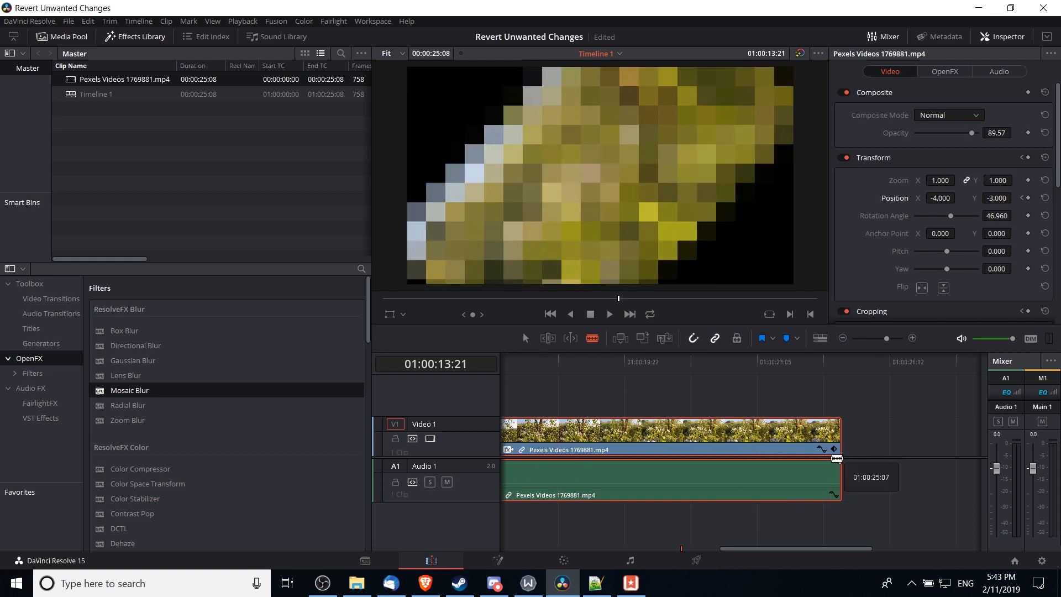
{"action": "mouse_move", "coordinate": [776, 445]}
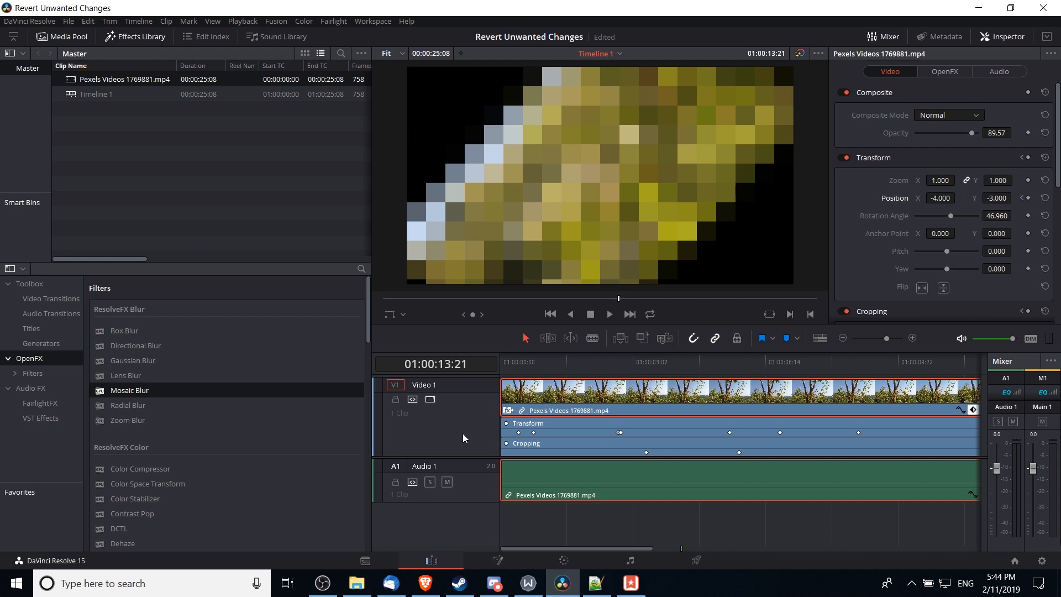
{"action": "mouse_move", "coordinate": [552, 422]}
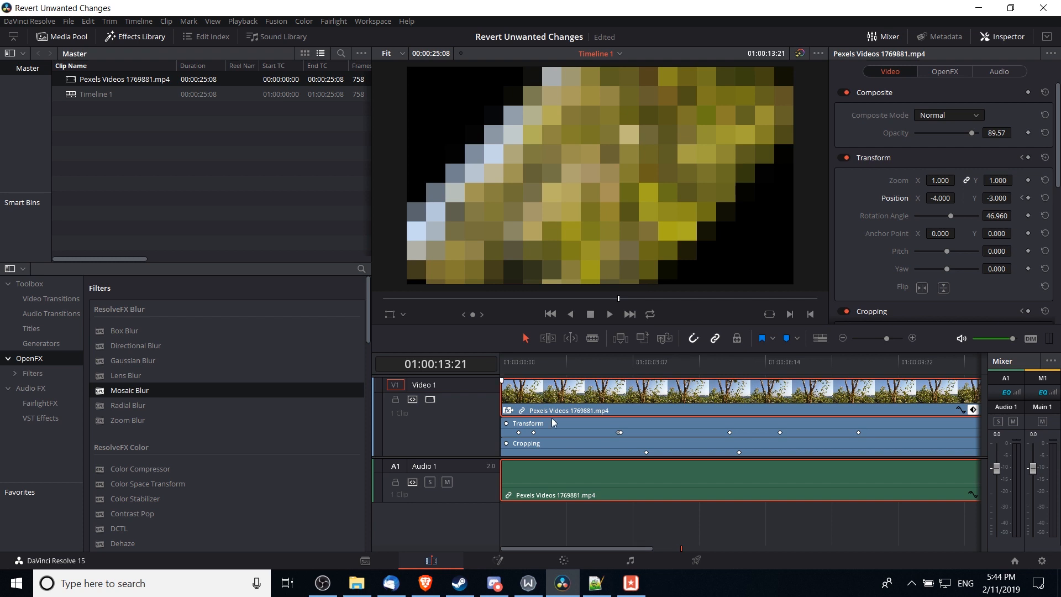
Step: Scrub the playhead across the clip's position keyframes, from 01:00:02:05 to 01:00:03:01
{"action": "left_click", "coordinate": [606, 362]}
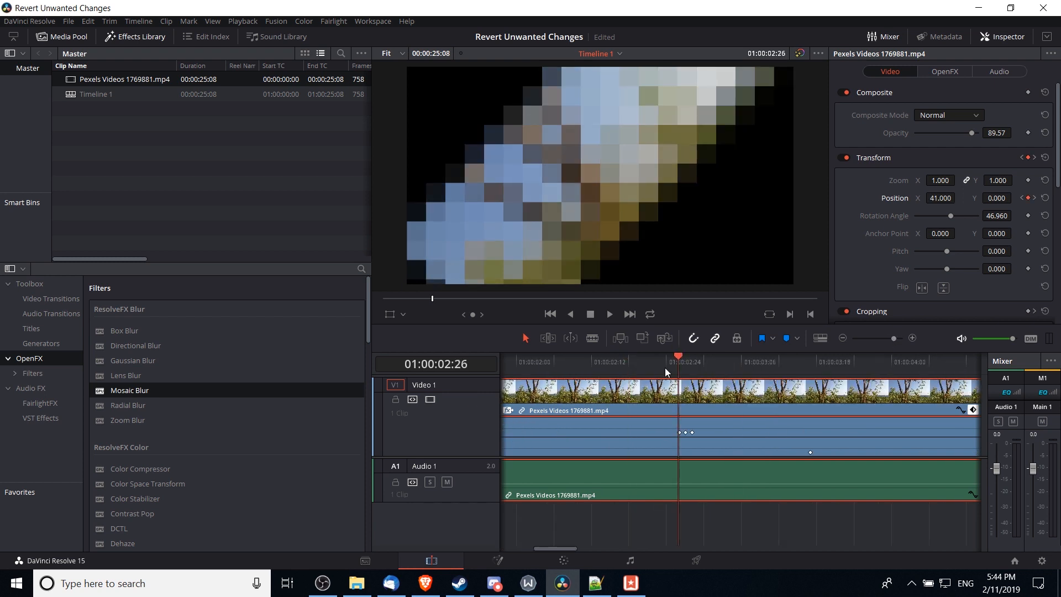
{"action": "left_click", "coordinate": [548, 358]}
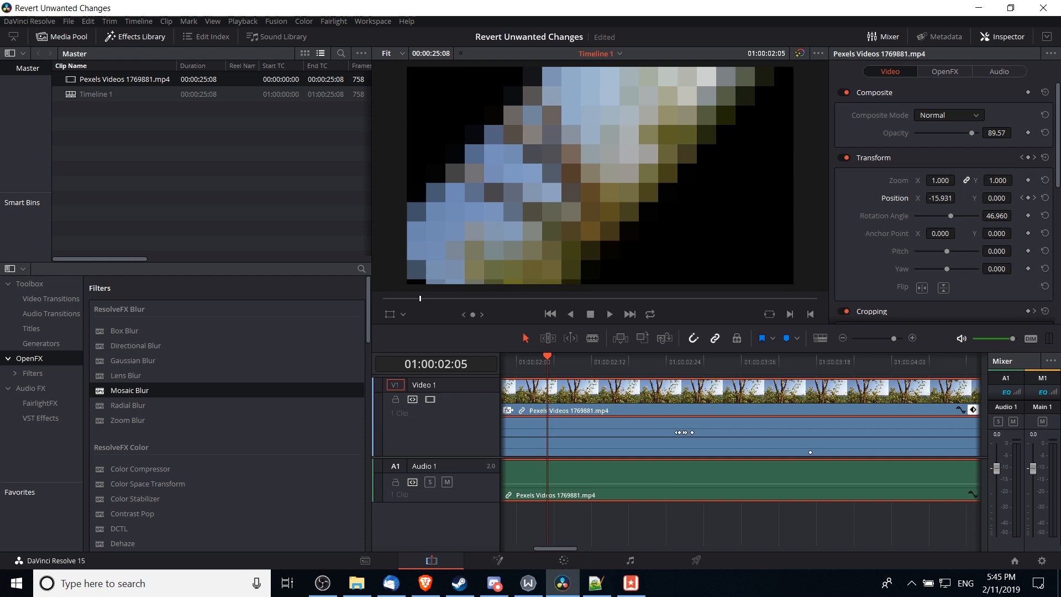
{"action": "left_click", "coordinate": [690, 359]}
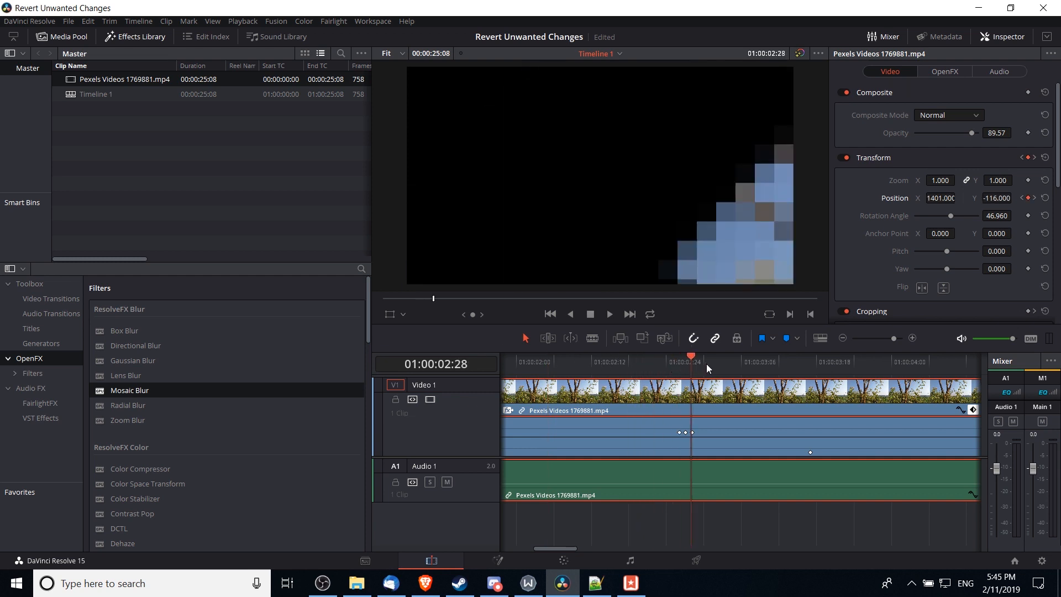
{"action": "left_click", "coordinate": [709, 361]}
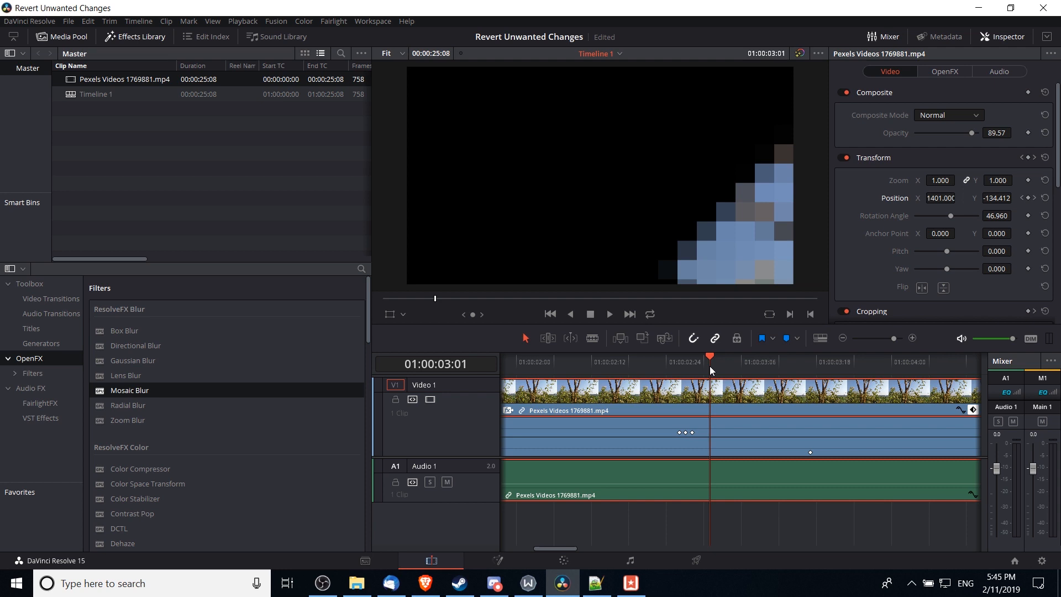
{"action": "mouse_move", "coordinate": [1020, 205]}
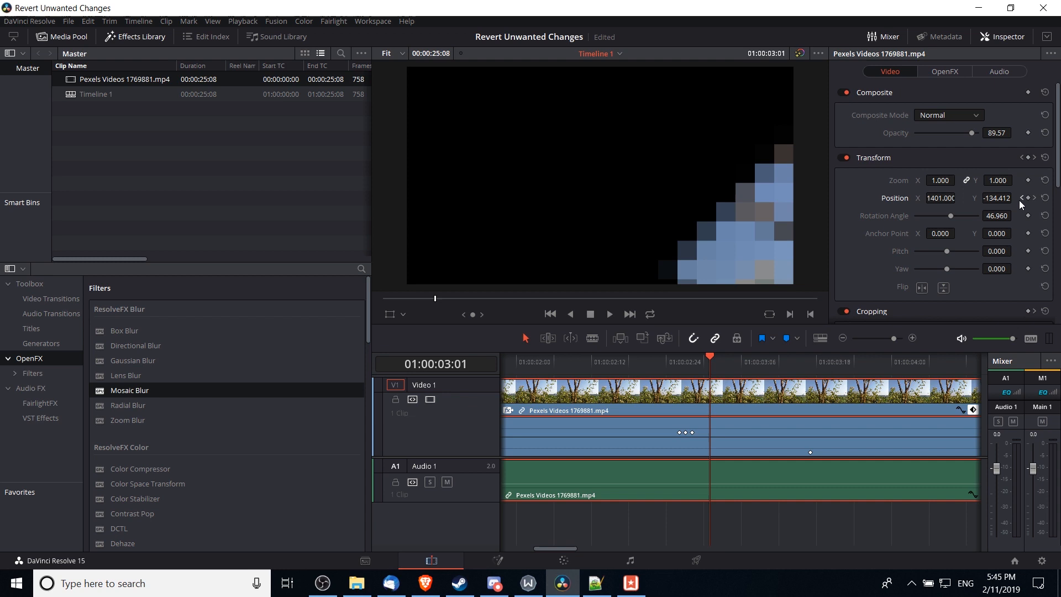
{"action": "mouse_move", "coordinate": [1034, 205]}
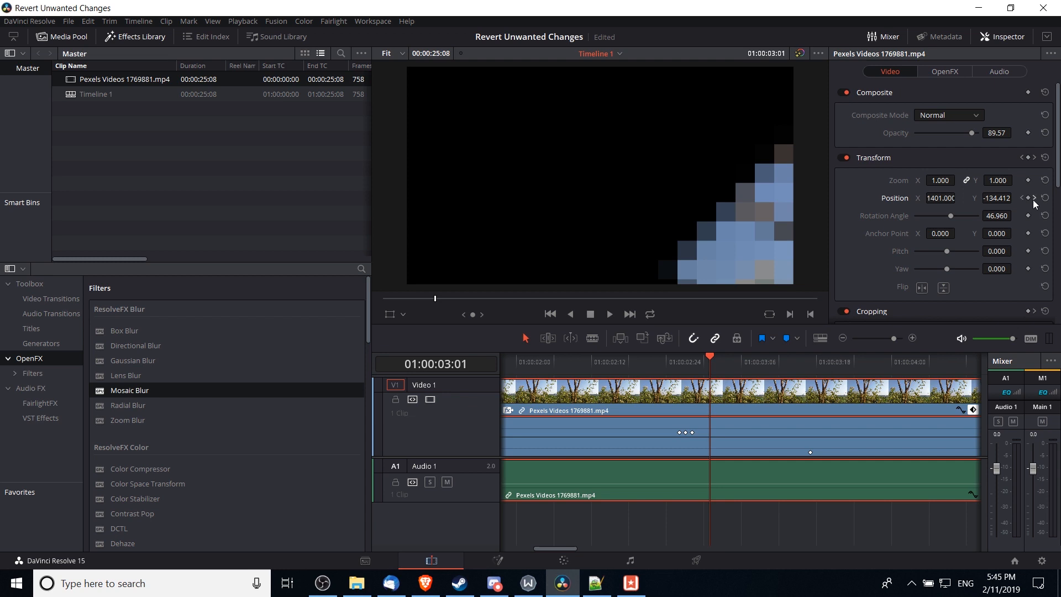
{"action": "mouse_move", "coordinate": [1023, 205]}
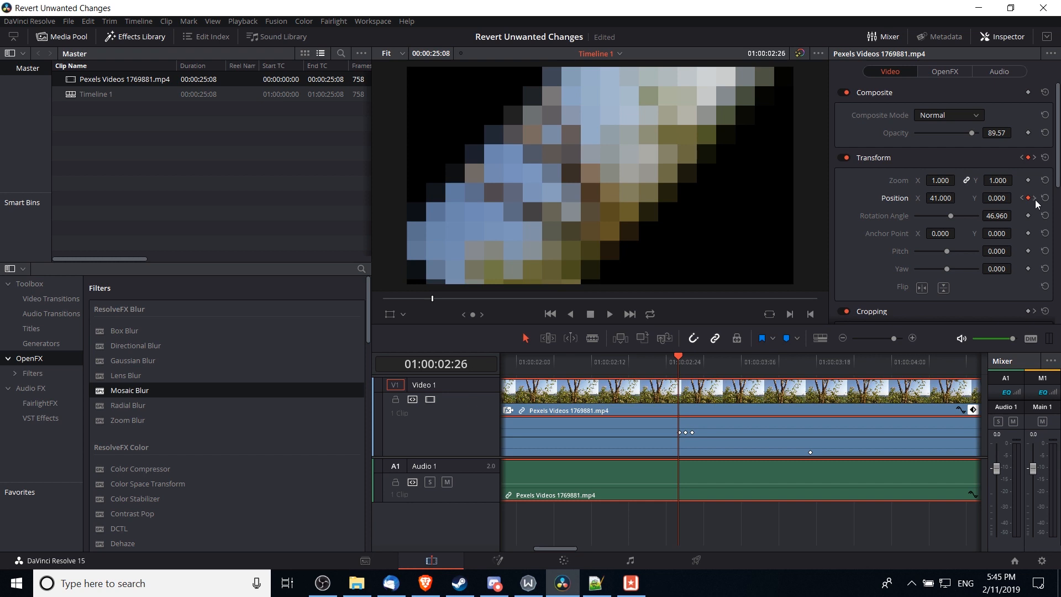
Step: Delete the Position keyframes at 01:00:02:26 and 01:00:02:28 in the Inspector
{"action": "left_click", "coordinate": [1044, 198]}
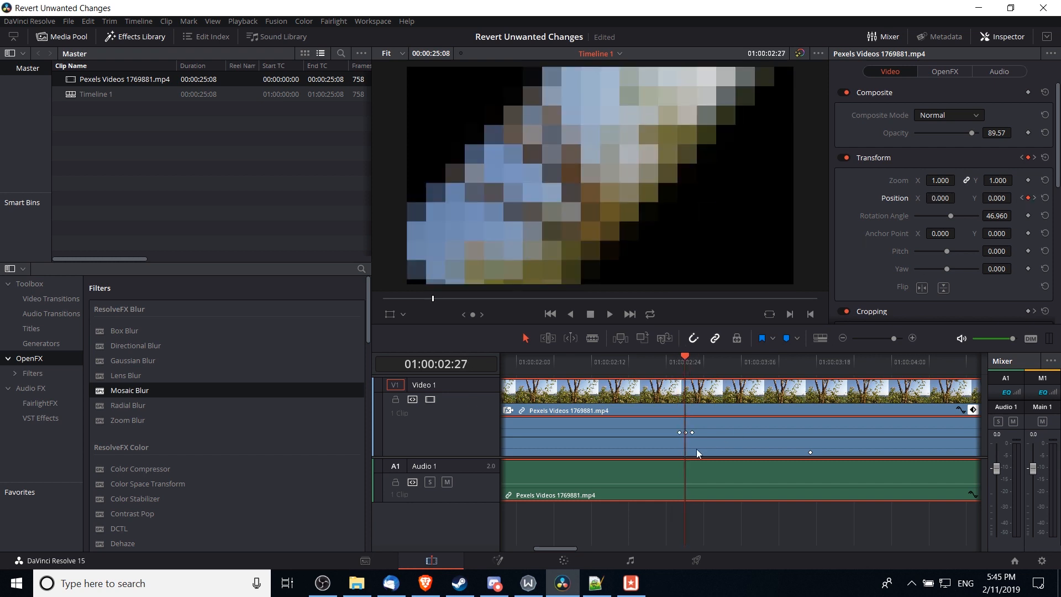
{"action": "mouse_move", "coordinate": [703, 455]}
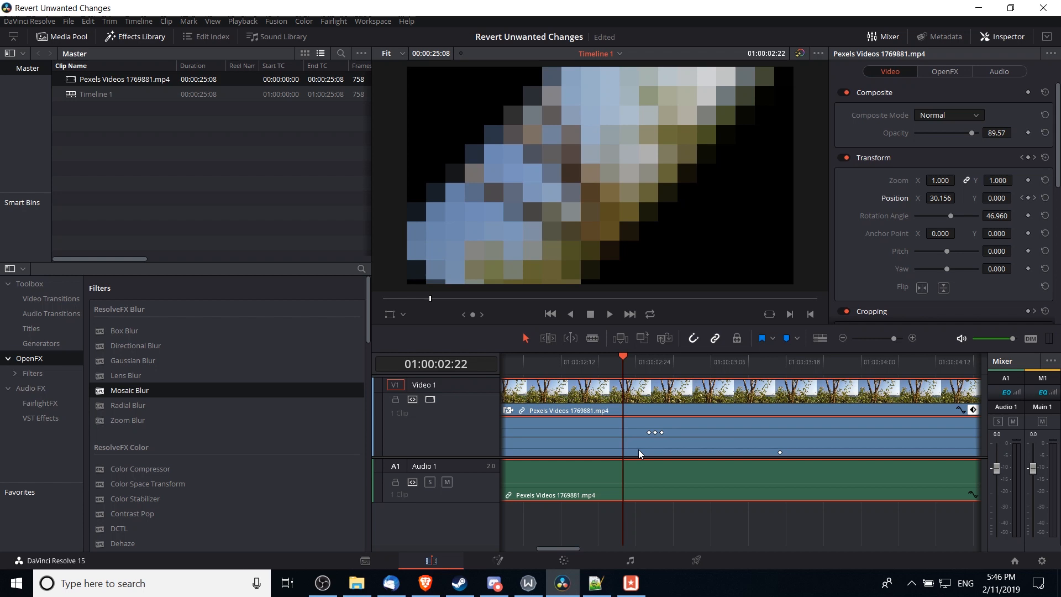
{"action": "mouse_move", "coordinate": [651, 431]}
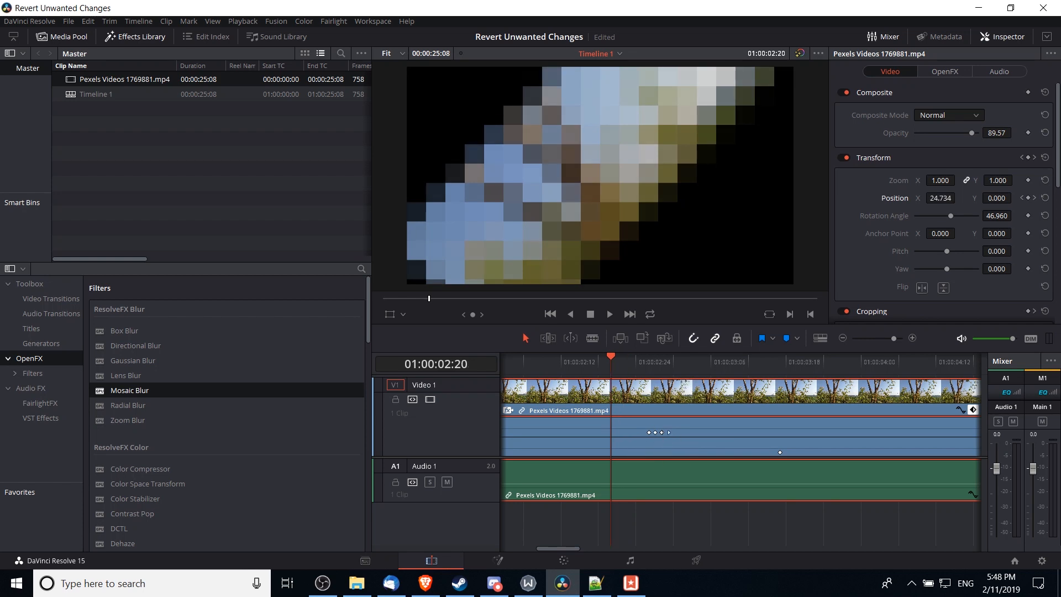
{"action": "mouse_move", "coordinate": [673, 441]}
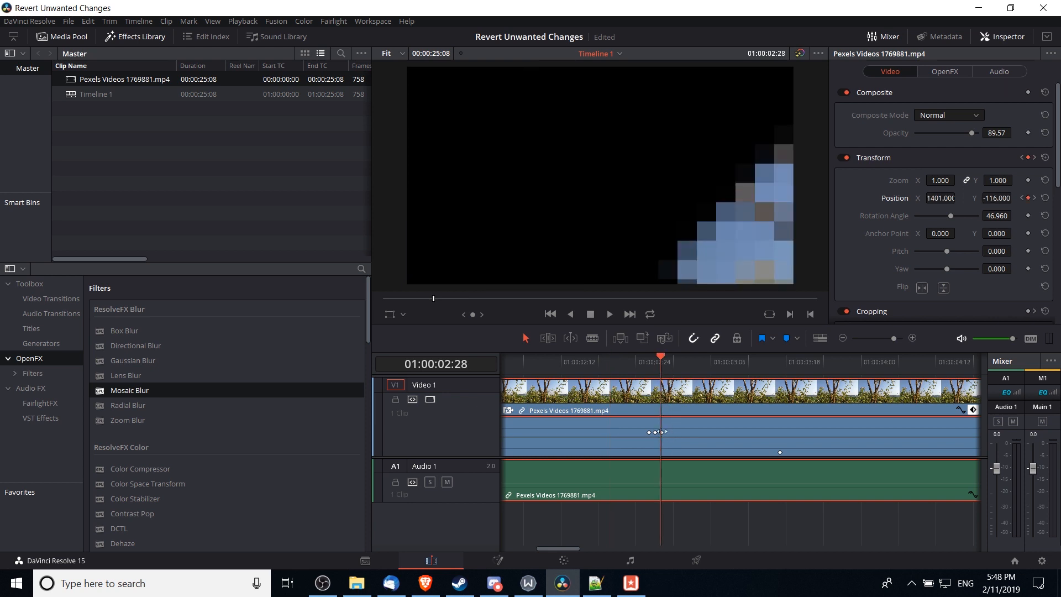
{"action": "left_click", "coordinate": [679, 356]}
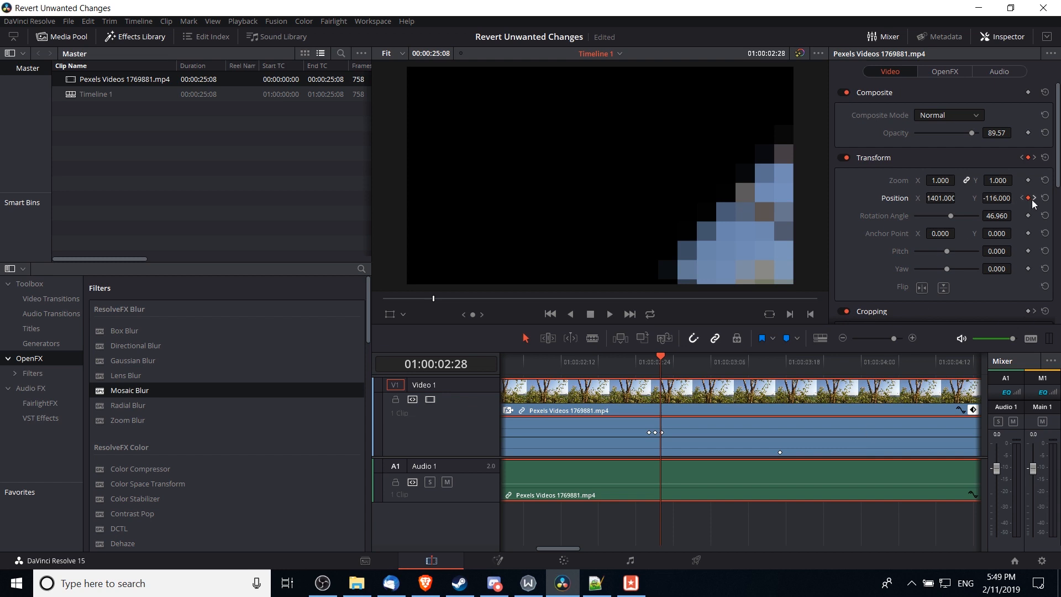
{"action": "left_click", "coordinate": [1045, 198]}
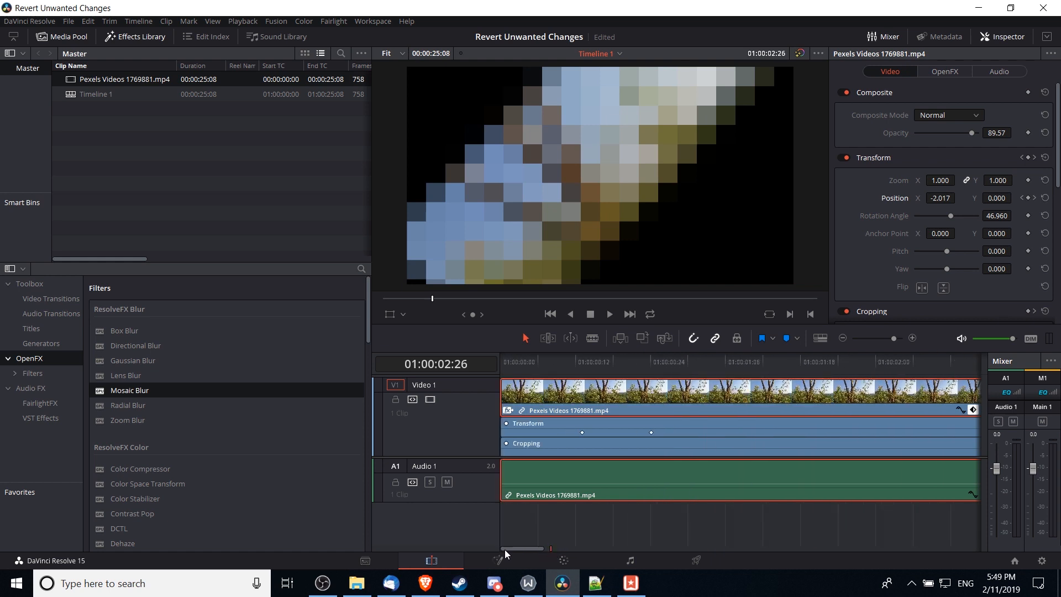
{"action": "mouse_move", "coordinate": [527, 440]}
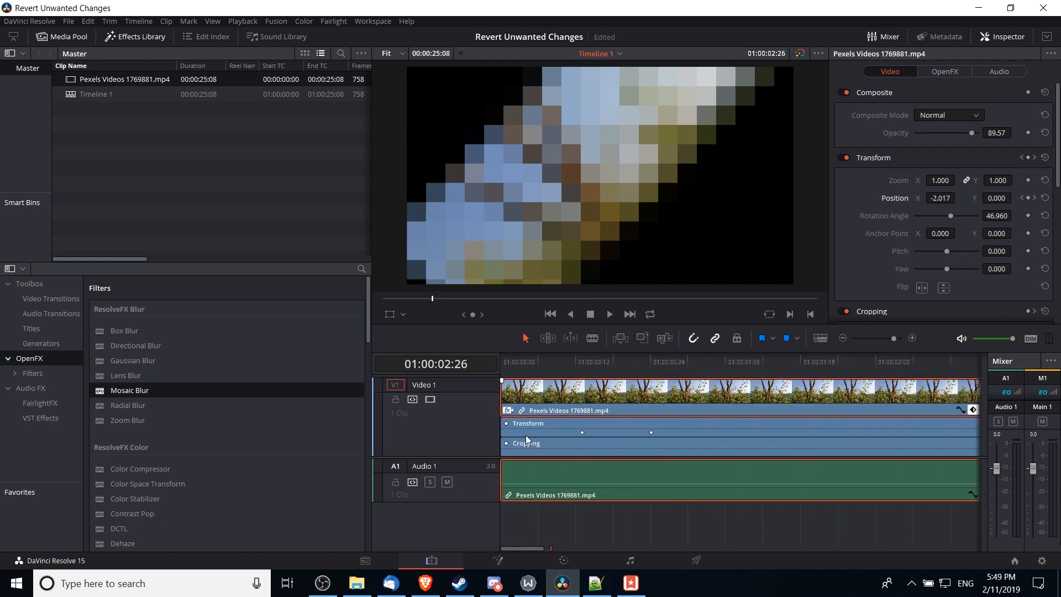
{"action": "mouse_move", "coordinate": [531, 409]}
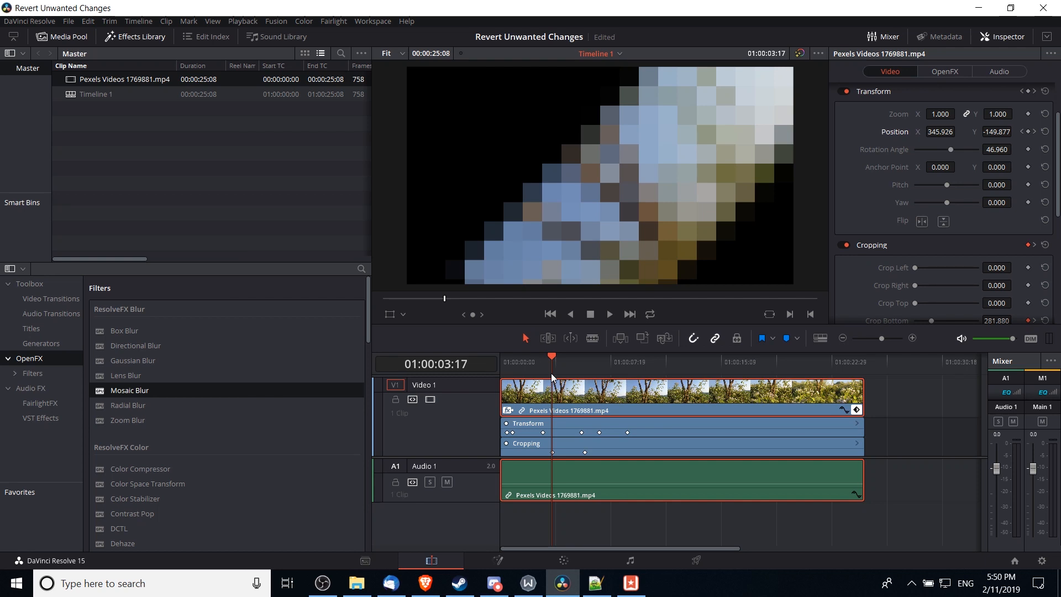
Step: Reset the Inspector's Cropping section, clearing Crop Bottom to 0 and its keyframes
{"action": "scroll", "scroll_direction": "up", "scroll_amount": 3}
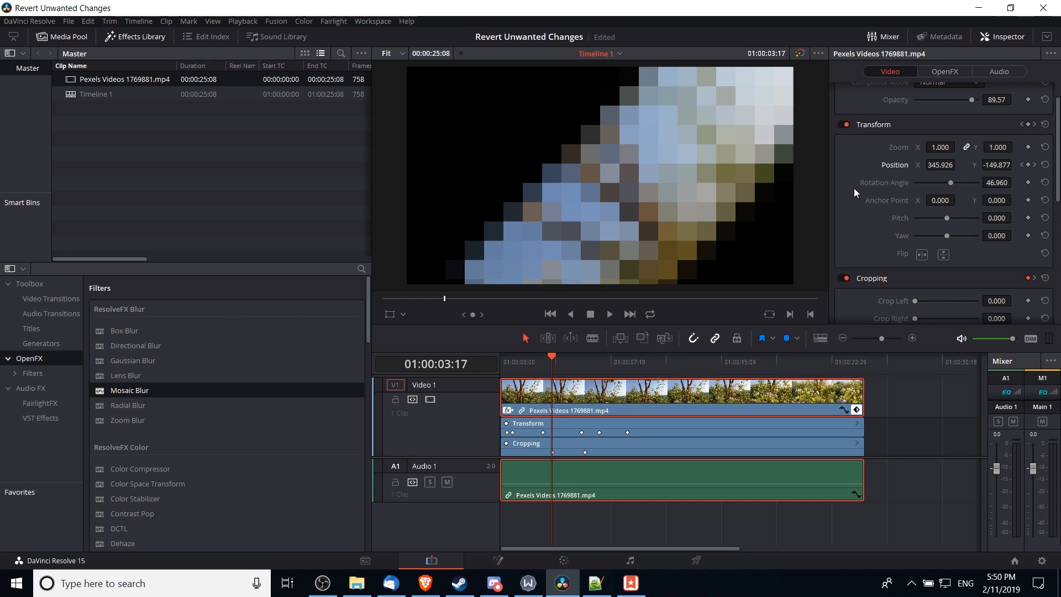
{"action": "mouse_move", "coordinate": [932, 163]}
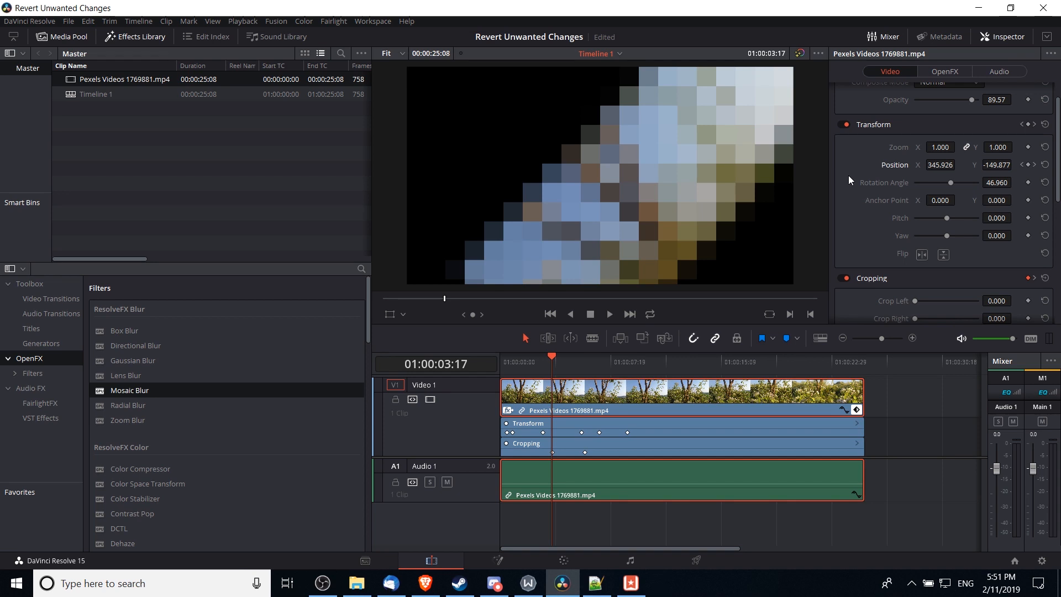
{"action": "mouse_move", "coordinate": [1007, 168]}
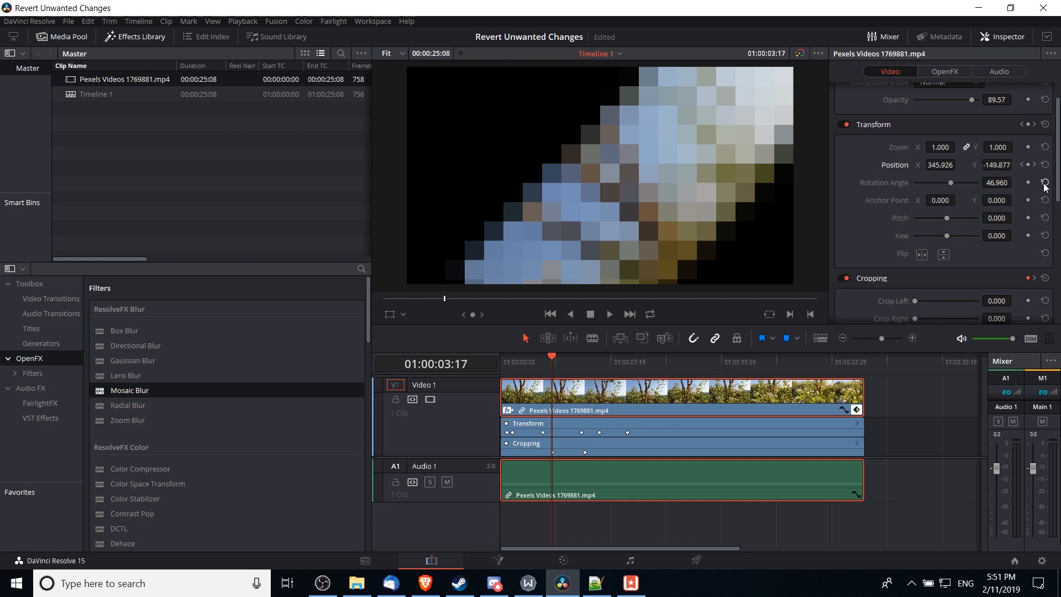
{"action": "scroll", "scroll_direction": "down", "scroll_amount": 3}
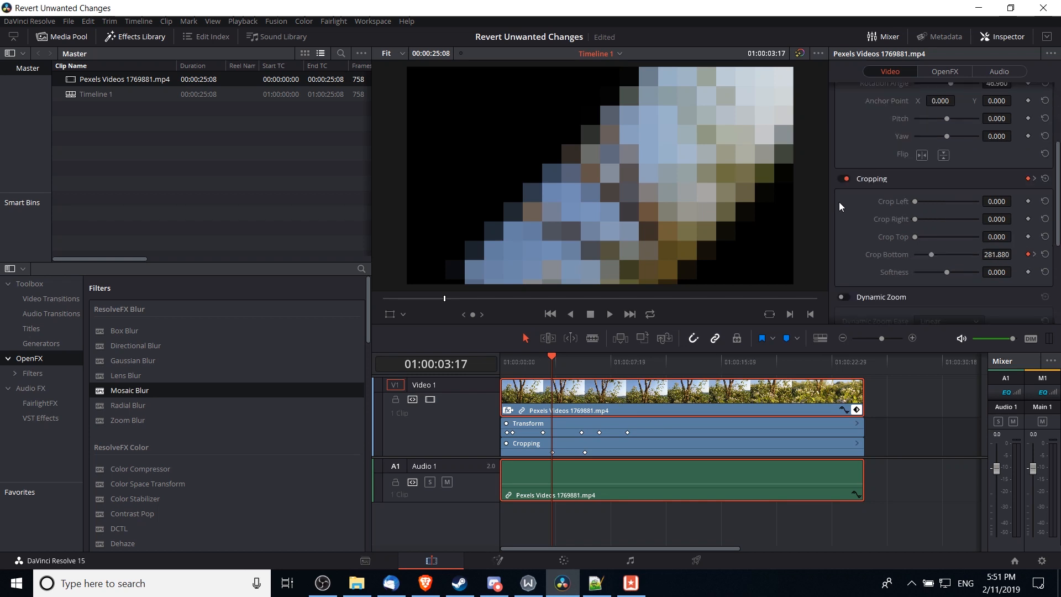
{"action": "mouse_move", "coordinate": [856, 235]}
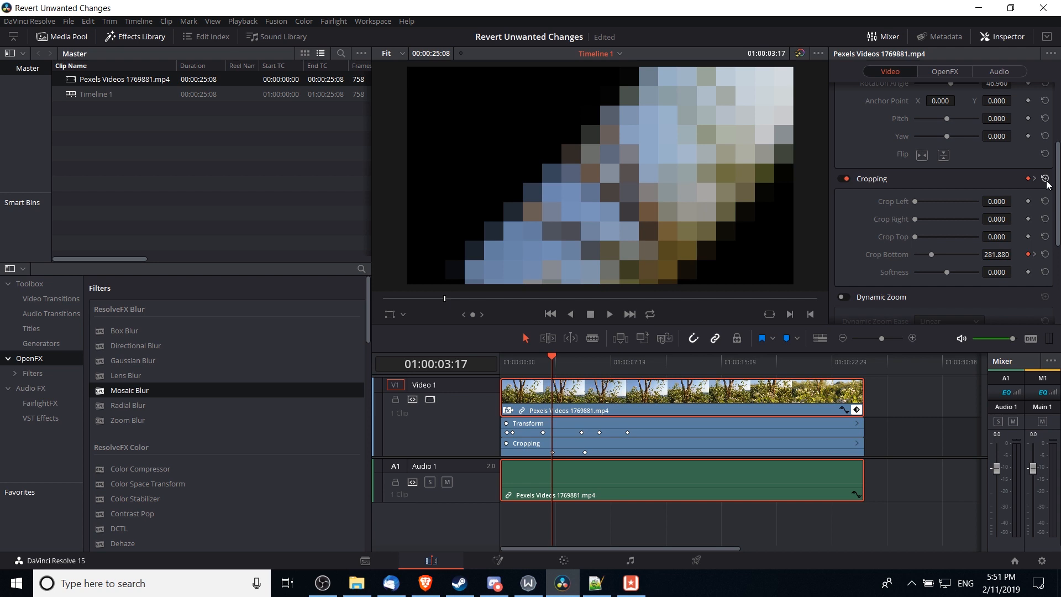
{"action": "mouse_move", "coordinate": [1044, 243]}
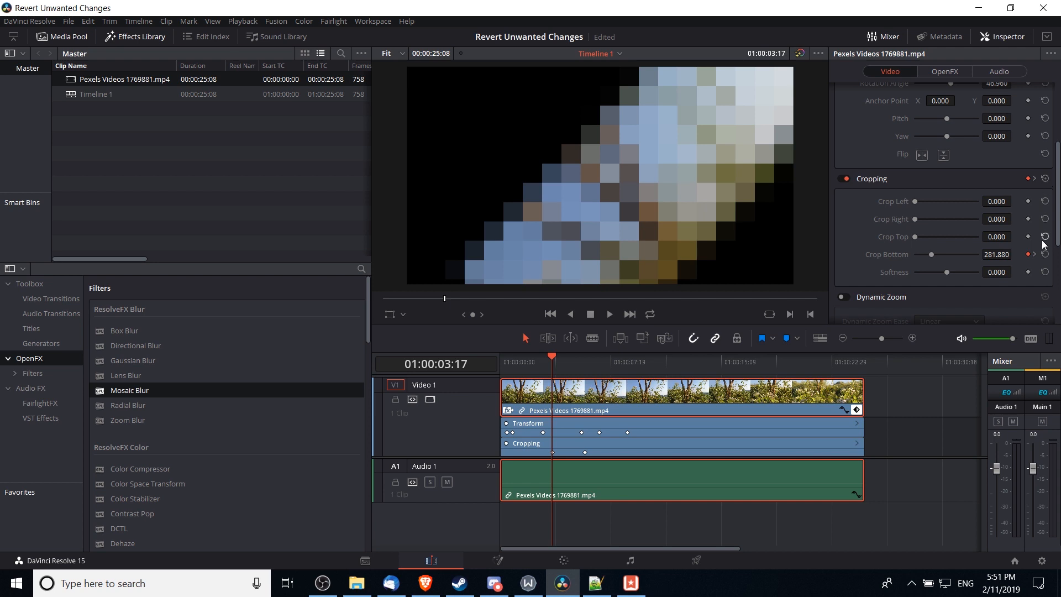
{"action": "left_click", "coordinate": [1044, 253]}
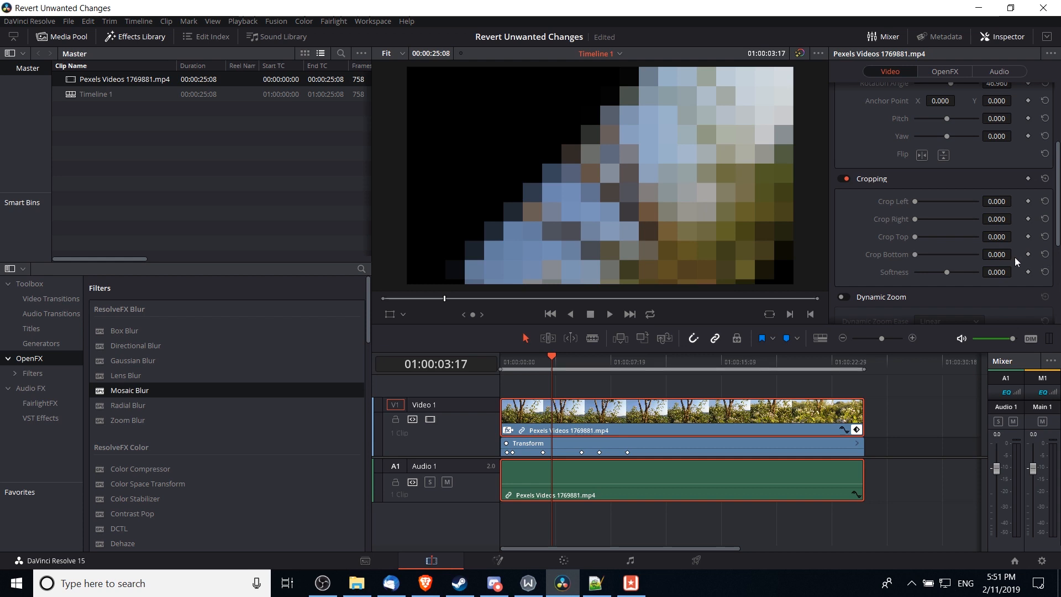
{"action": "mouse_move", "coordinate": [1027, 257]}
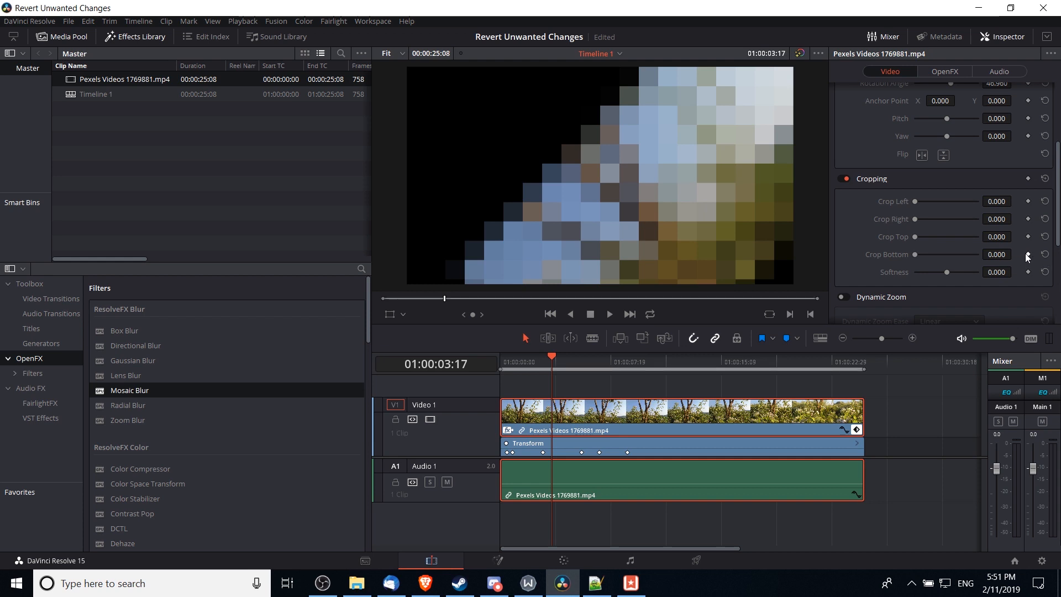
{"action": "mouse_move", "coordinate": [950, 259]}
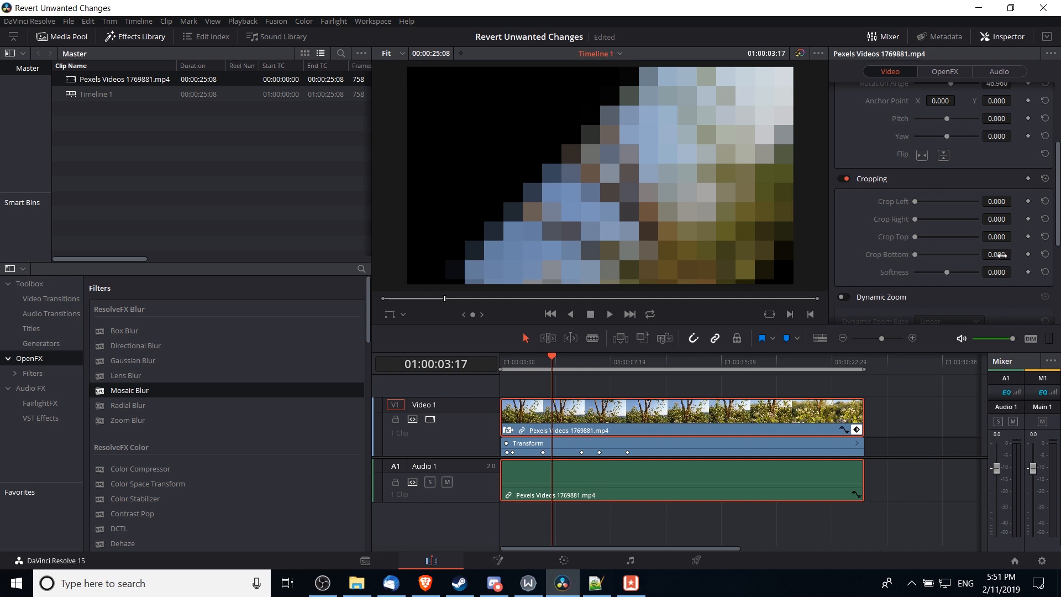
Step: Reset Transform Position to 0, 0, clearing its keyframes and re-centring the image
{"action": "scroll", "scroll_direction": "up", "scroll_amount": 3}
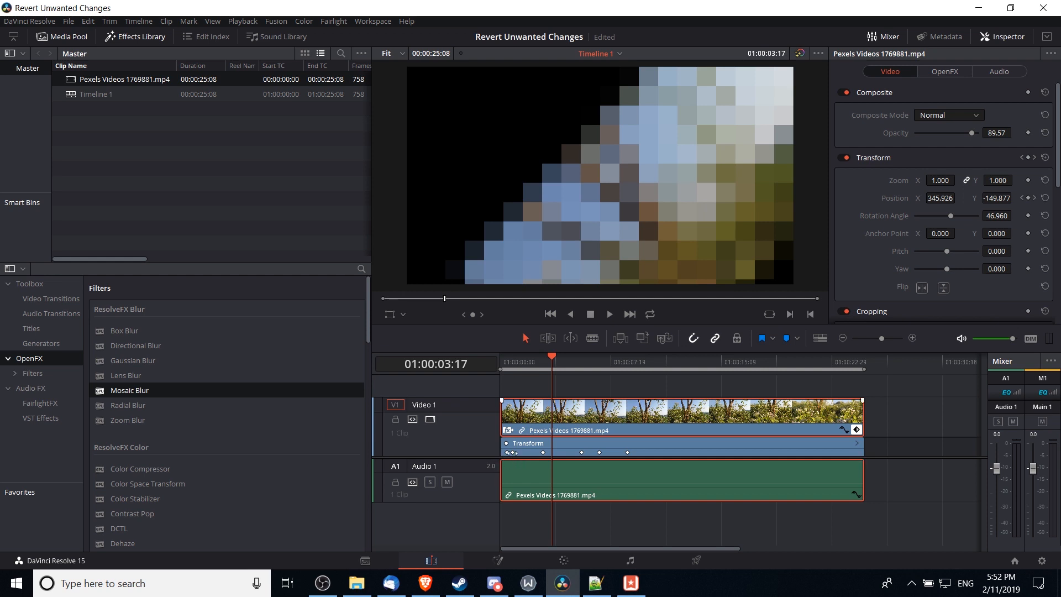
{"action": "mouse_move", "coordinate": [658, 454]}
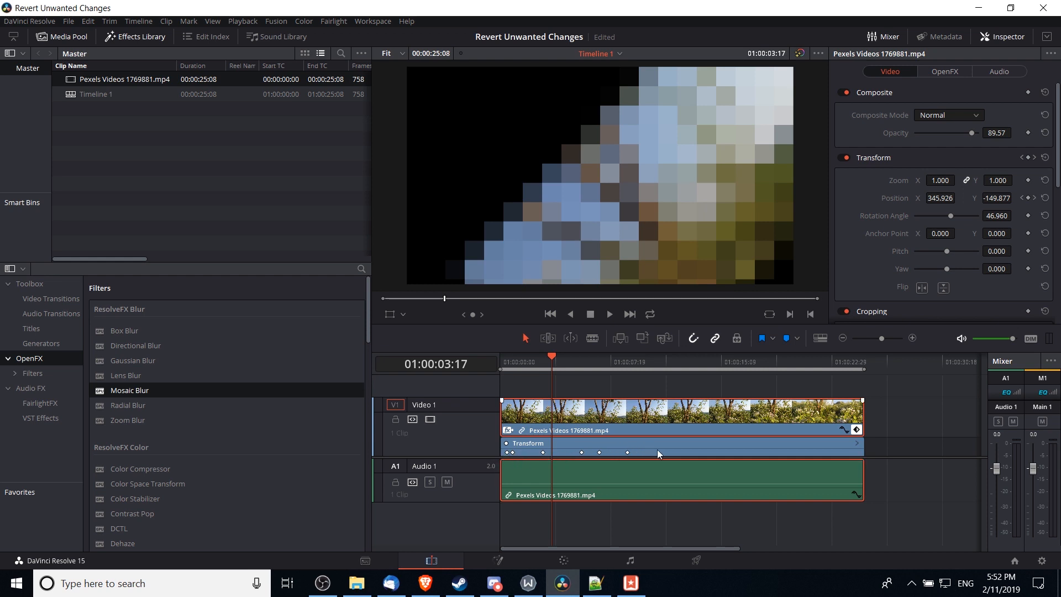
{"action": "mouse_move", "coordinate": [907, 197]}
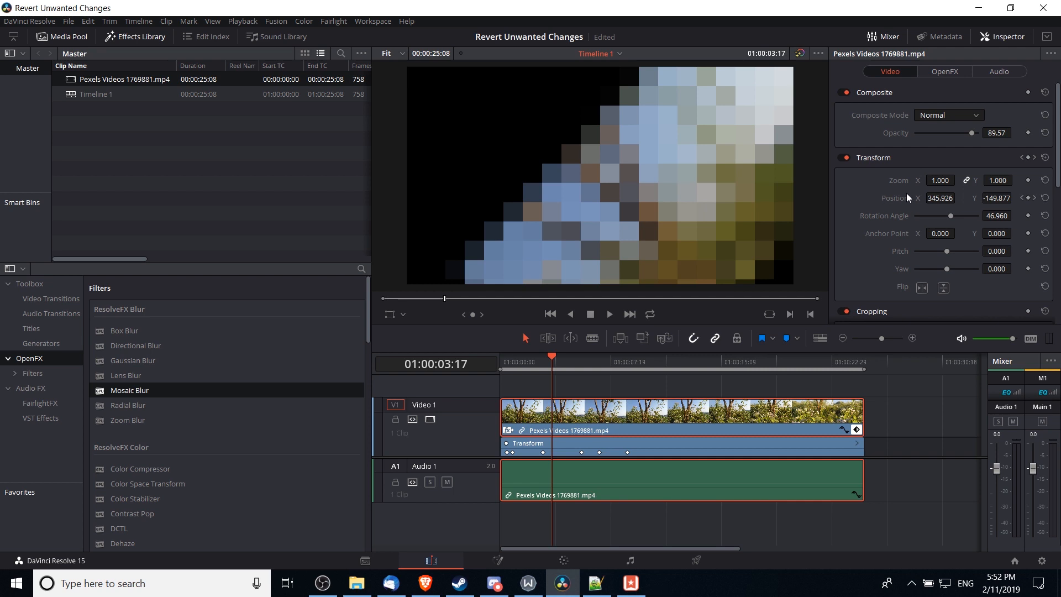
{"action": "mouse_move", "coordinate": [973, 200]}
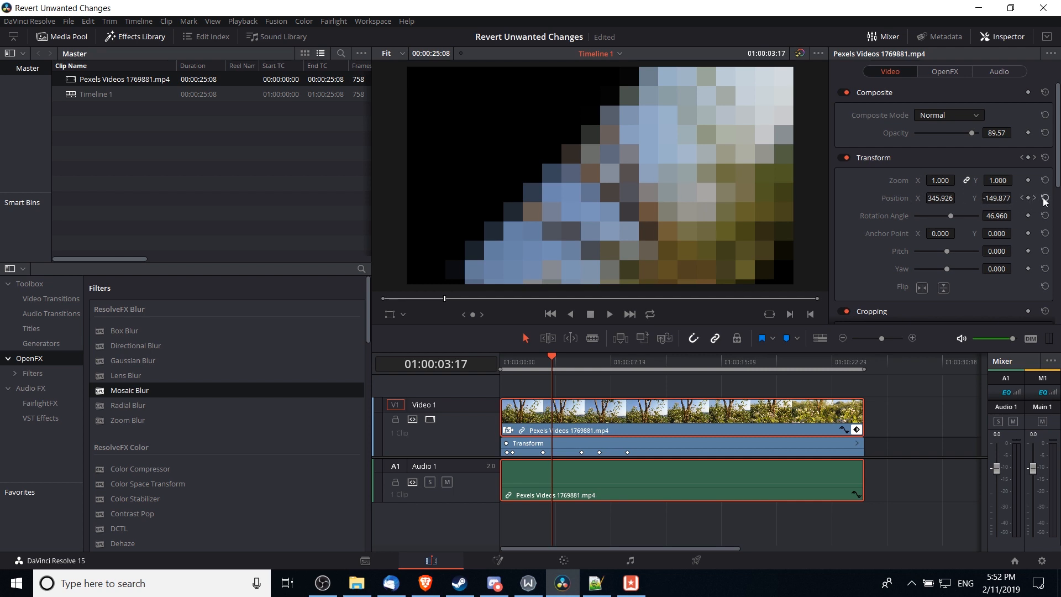
{"action": "left_click", "coordinate": [1044, 198]}
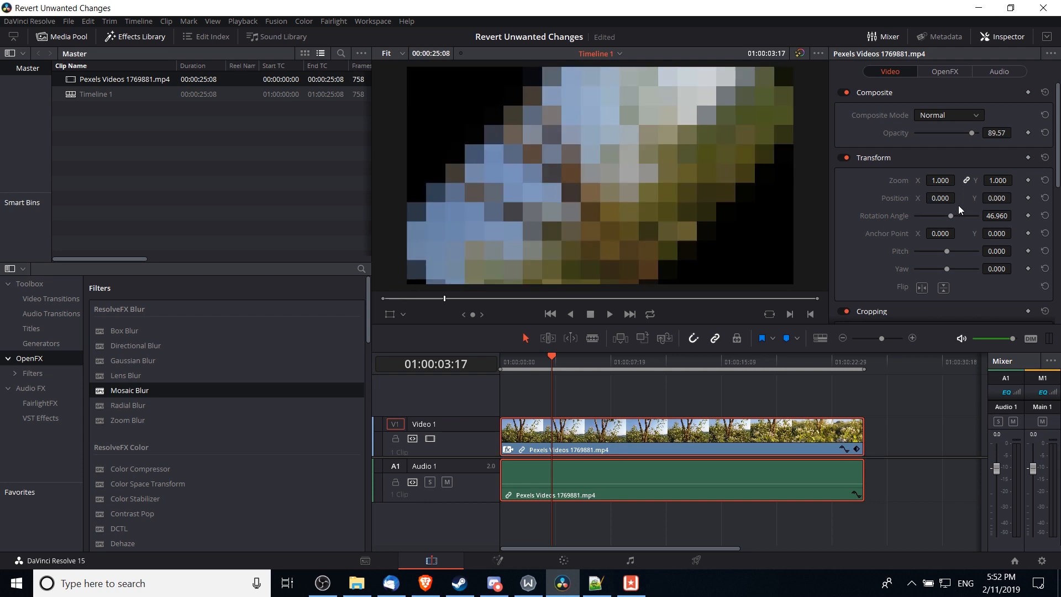
{"action": "mouse_move", "coordinate": [940, 198]}
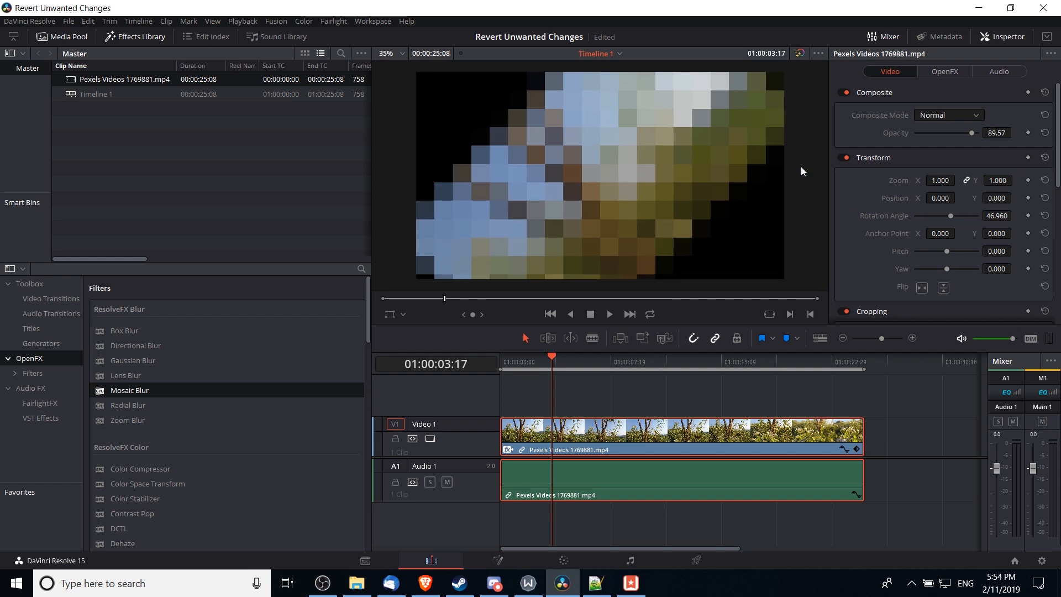
{"action": "mouse_move", "coordinate": [706, 198]}
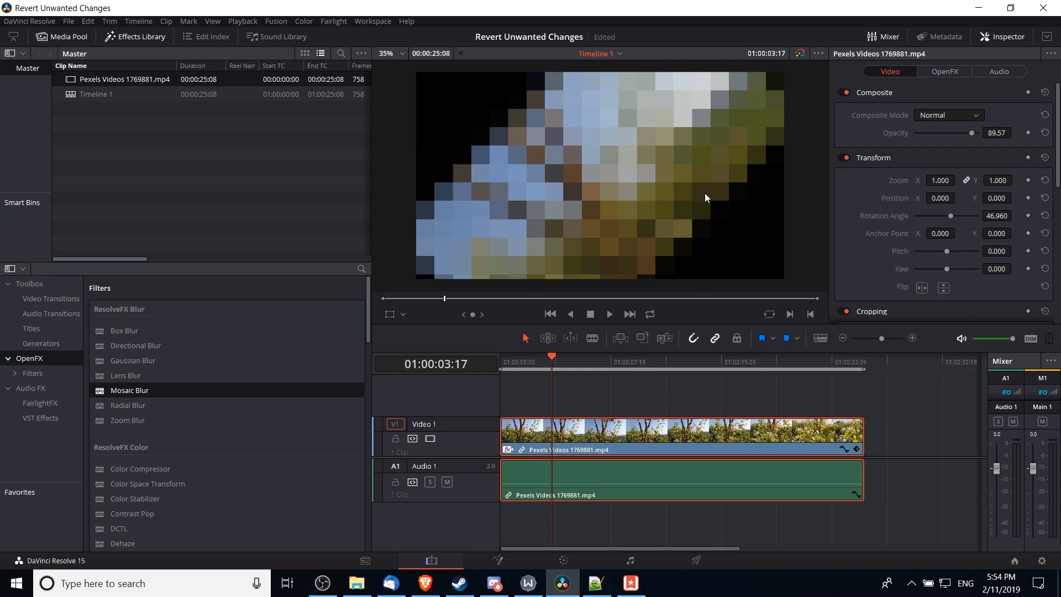
{"action": "mouse_move", "coordinate": [724, 210]}
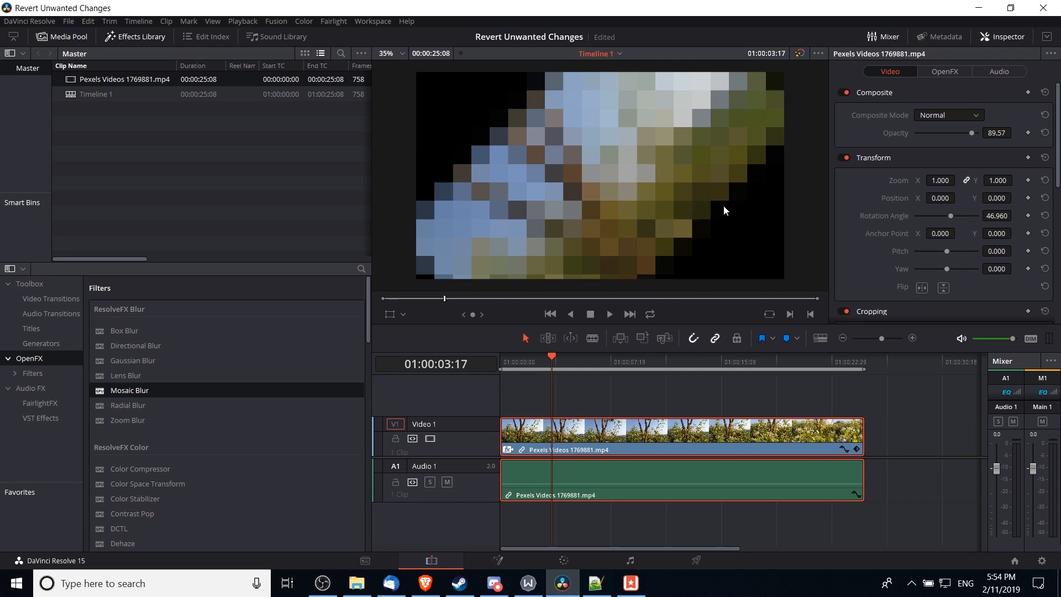
{"action": "mouse_move", "coordinate": [1015, 42]}
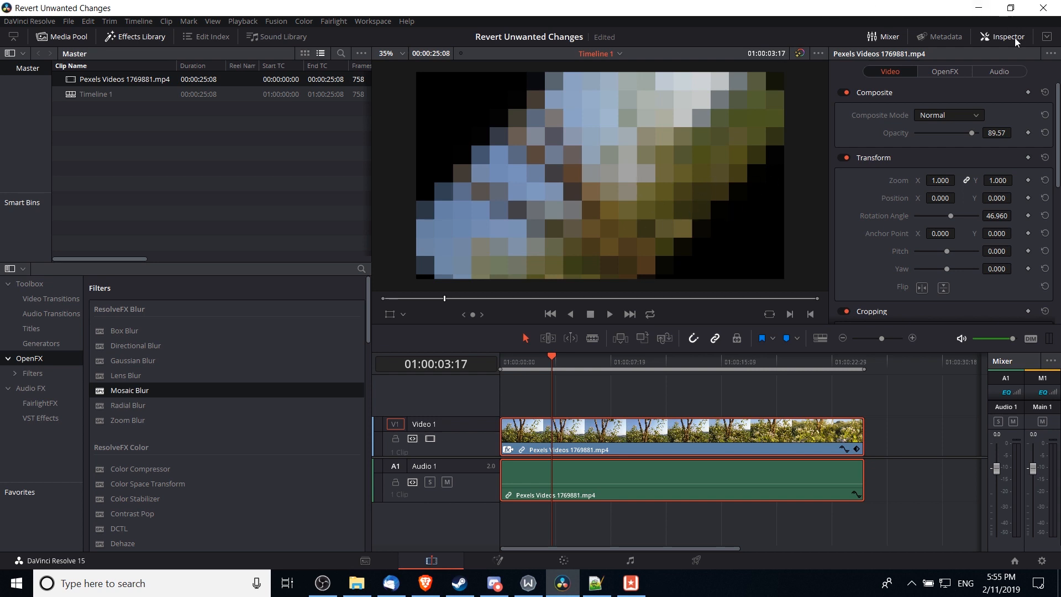
{"action": "mouse_move", "coordinate": [900, 81]}
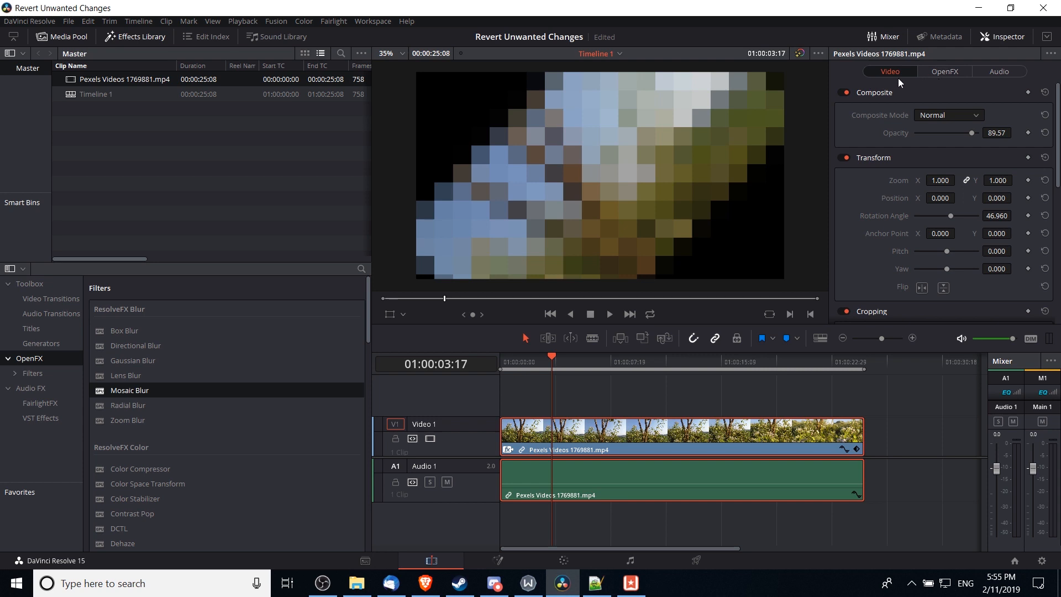
{"action": "mouse_move", "coordinate": [703, 138]}
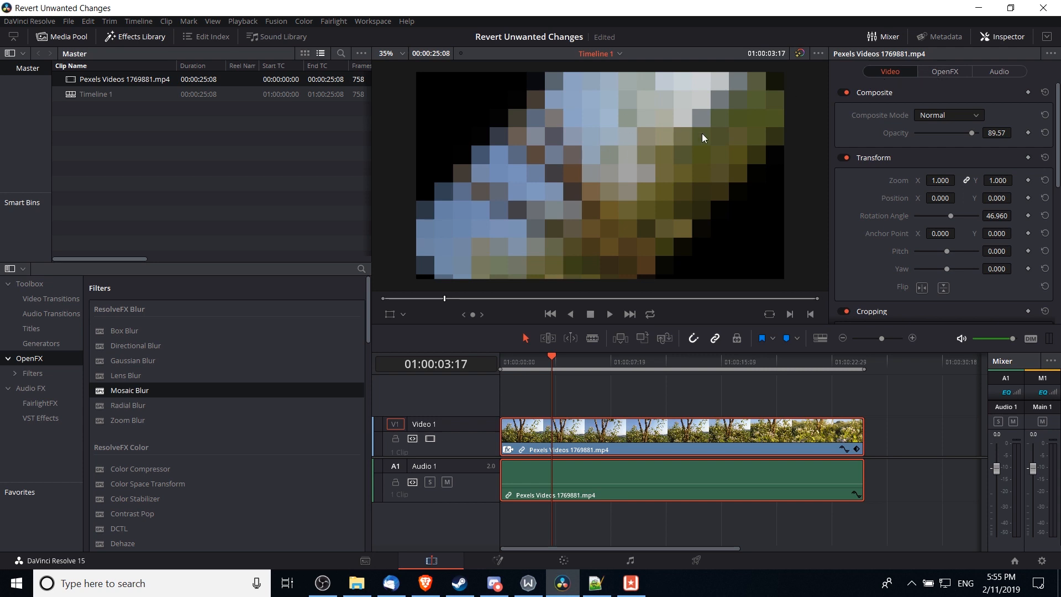
Step: Show the Mosaic Blur settings (Border Type Black, Blend 0) in the OpenFX tab
{"action": "left_click", "coordinate": [944, 71]}
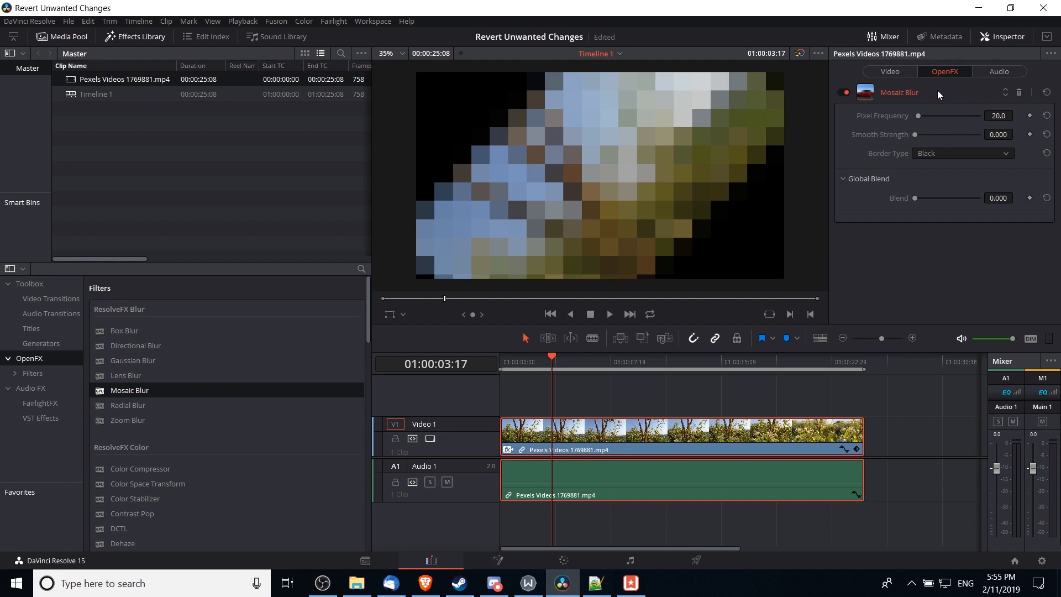
{"action": "mouse_move", "coordinate": [711, 168]}
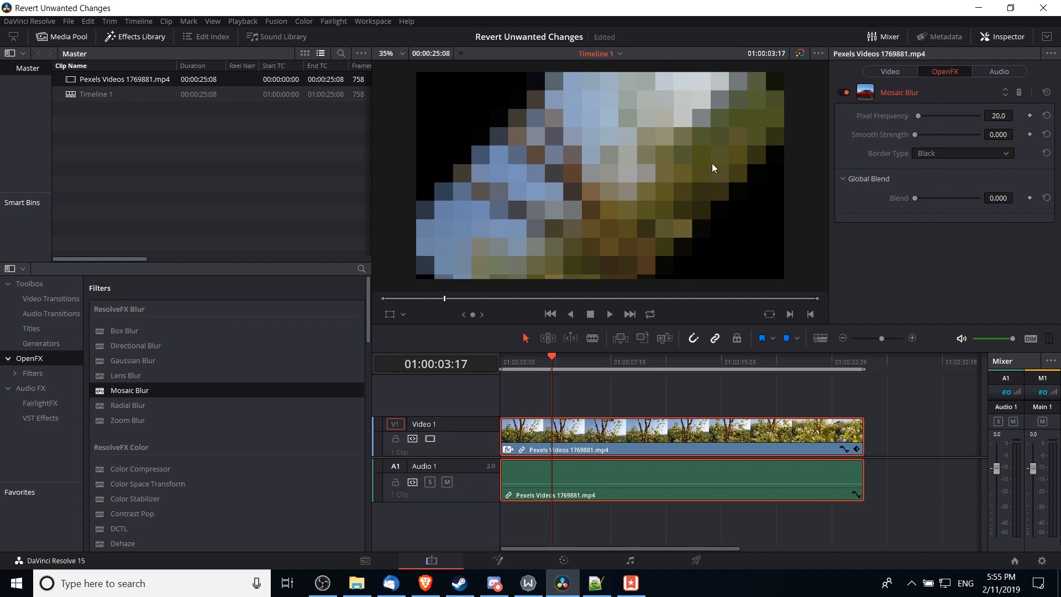
{"action": "mouse_move", "coordinate": [913, 81]}
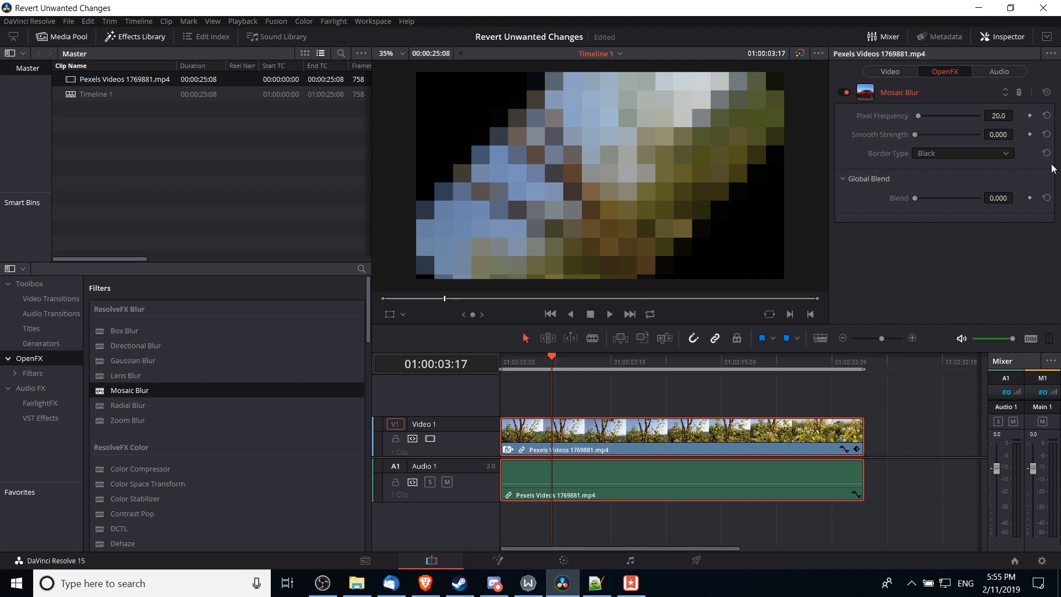
{"action": "mouse_move", "coordinate": [925, 224]}
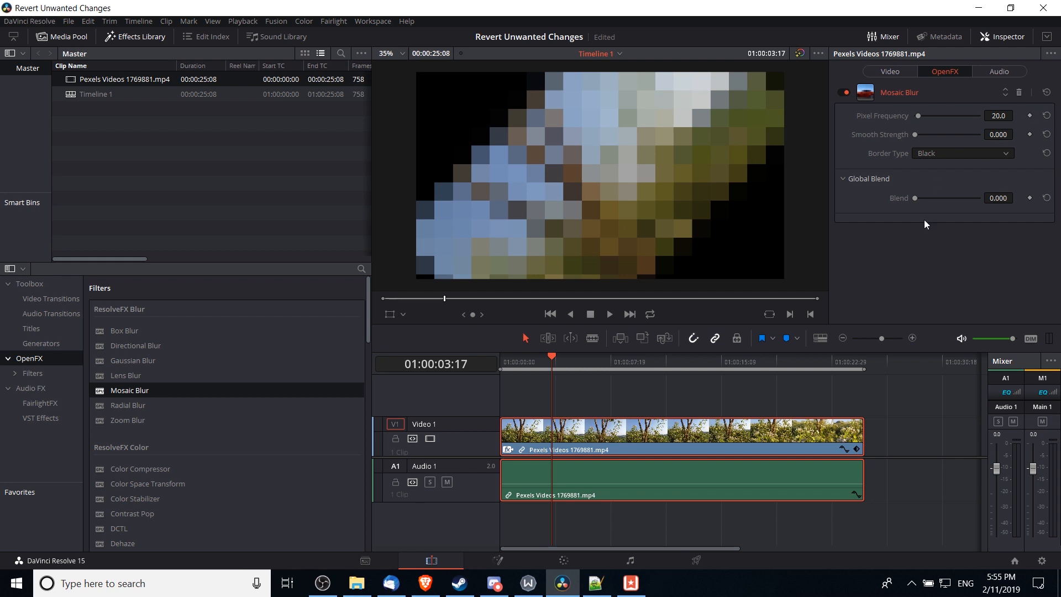
{"action": "mouse_move", "coordinate": [995, 26]}
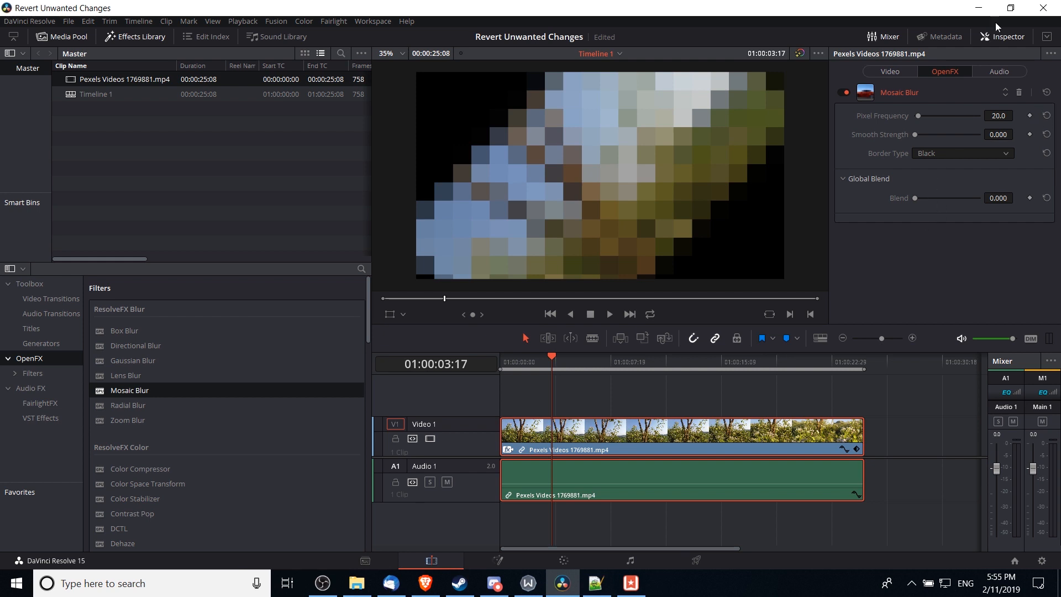
{"action": "mouse_move", "coordinate": [1018, 93]}
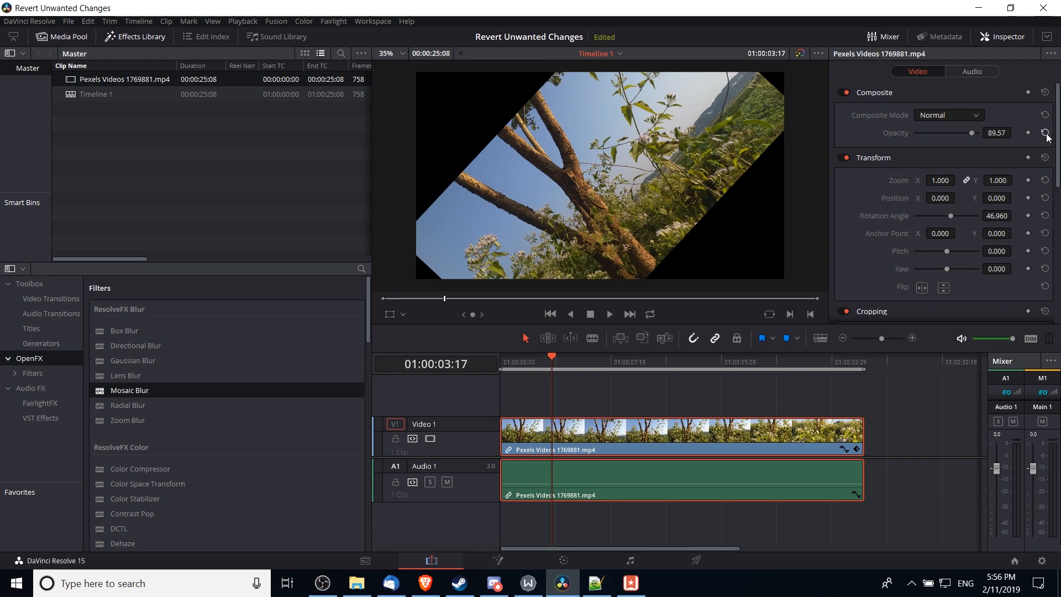
Step: Reset the clip's Opacity to 100 in the Video tab
{"action": "left_click", "coordinate": [1044, 132]}
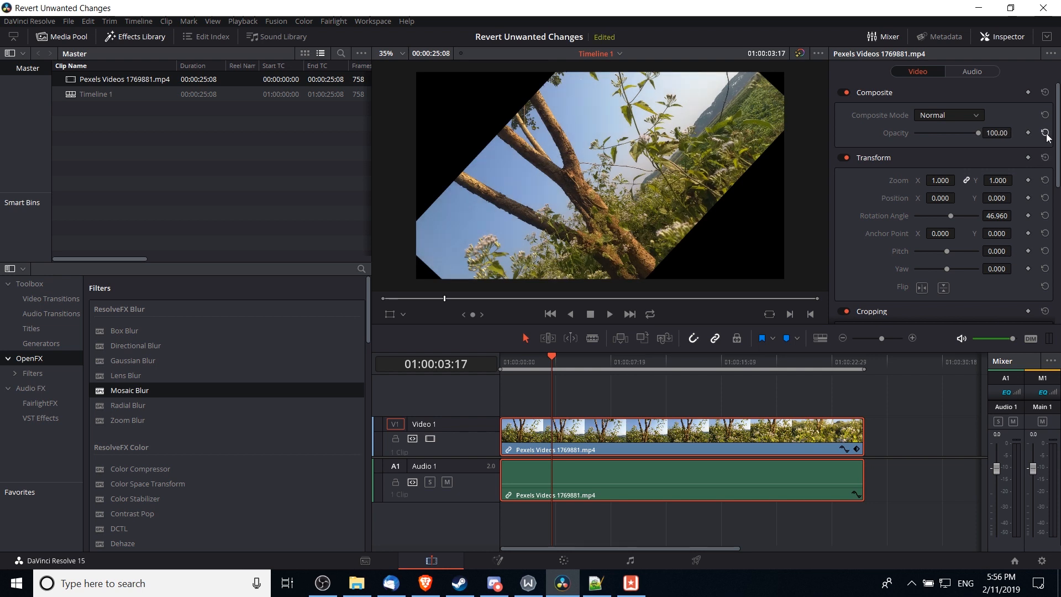
{"action": "scroll", "scroll_direction": "down", "scroll_amount": 3}
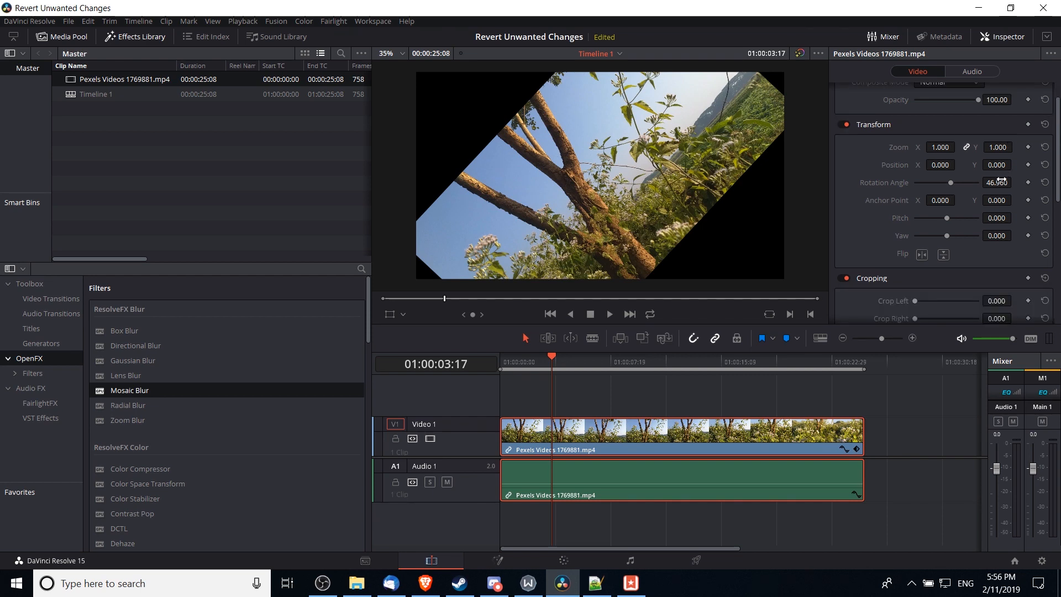
{"action": "mouse_move", "coordinate": [1046, 187]}
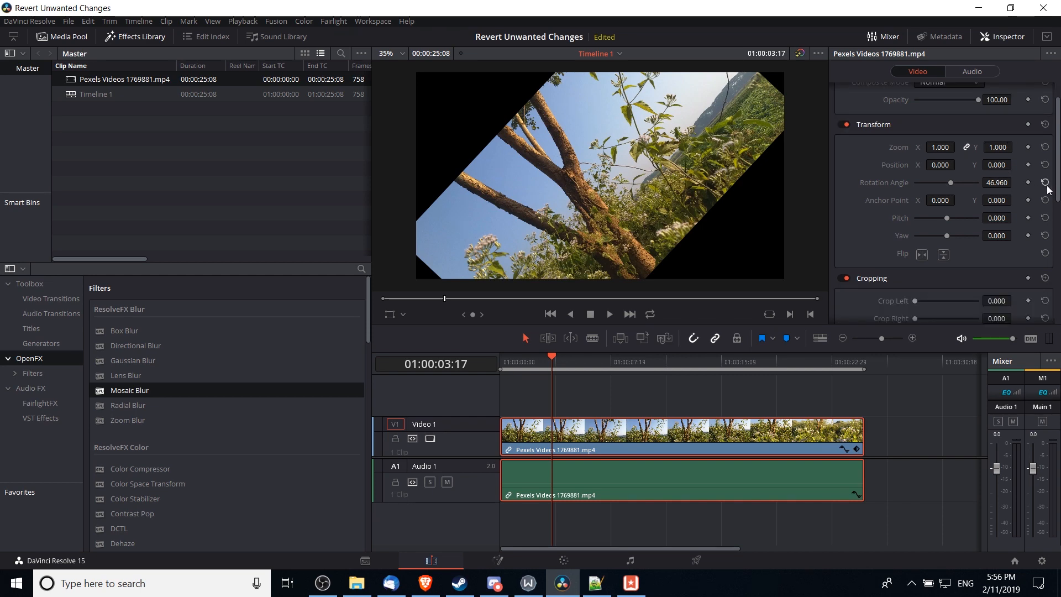
Step: Reset Rotation Angle to 0 and scroll to check the Cropping values
{"action": "left_click", "coordinate": [1045, 182]}
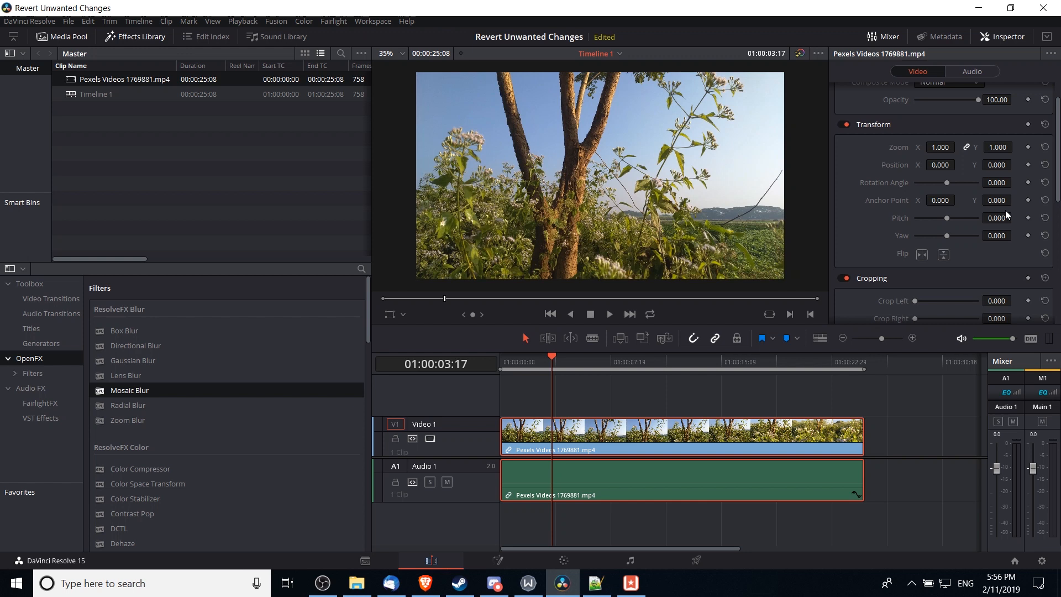
{"action": "scroll", "scroll_direction": "down", "scroll_amount": 3}
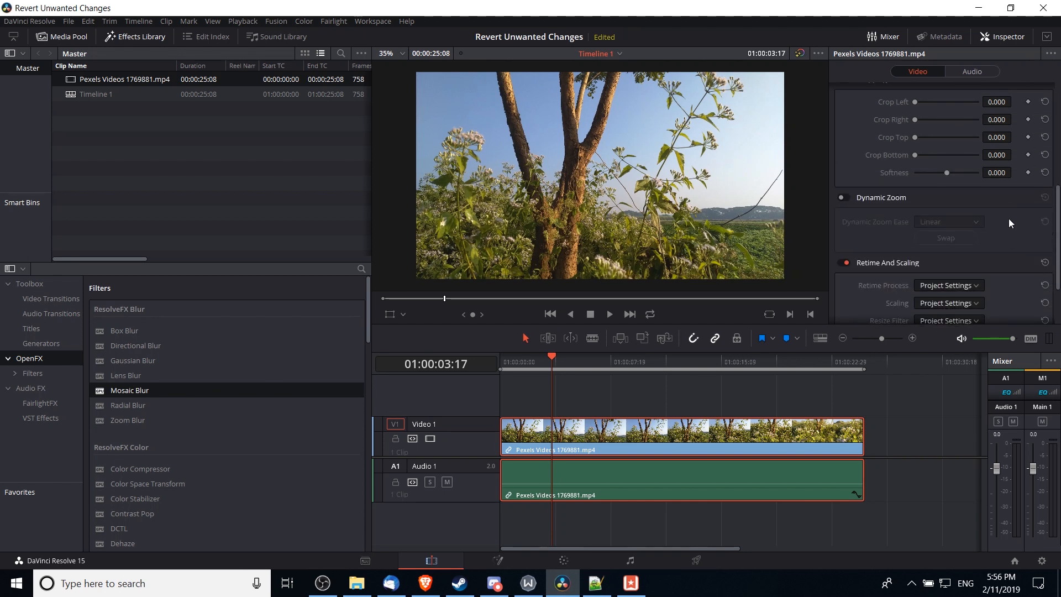
{"action": "scroll", "scroll_direction": "up", "scroll_amount": 3}
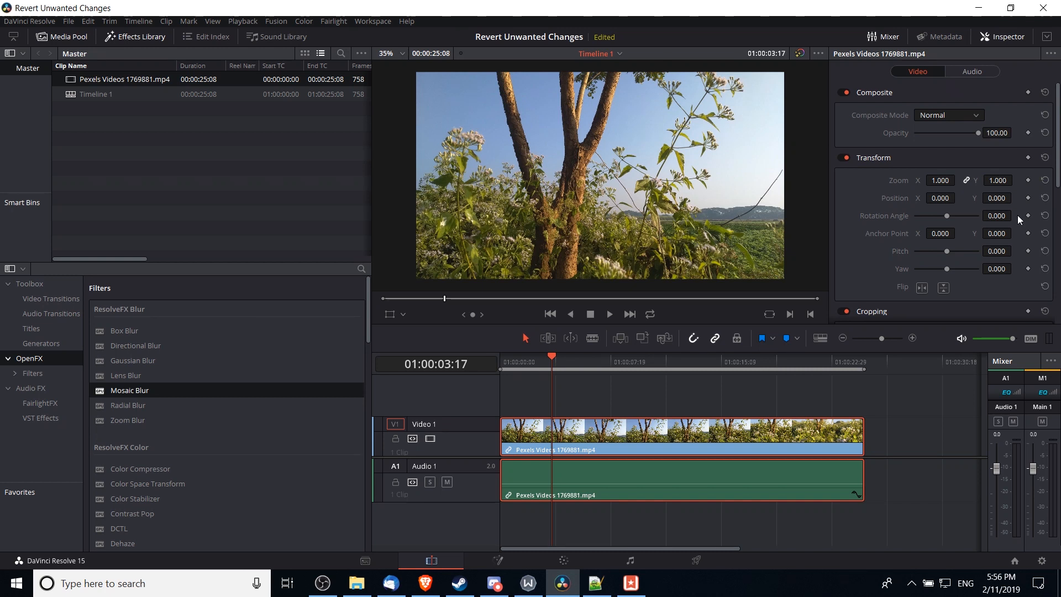
{"action": "mouse_move", "coordinate": [1005, 165]}
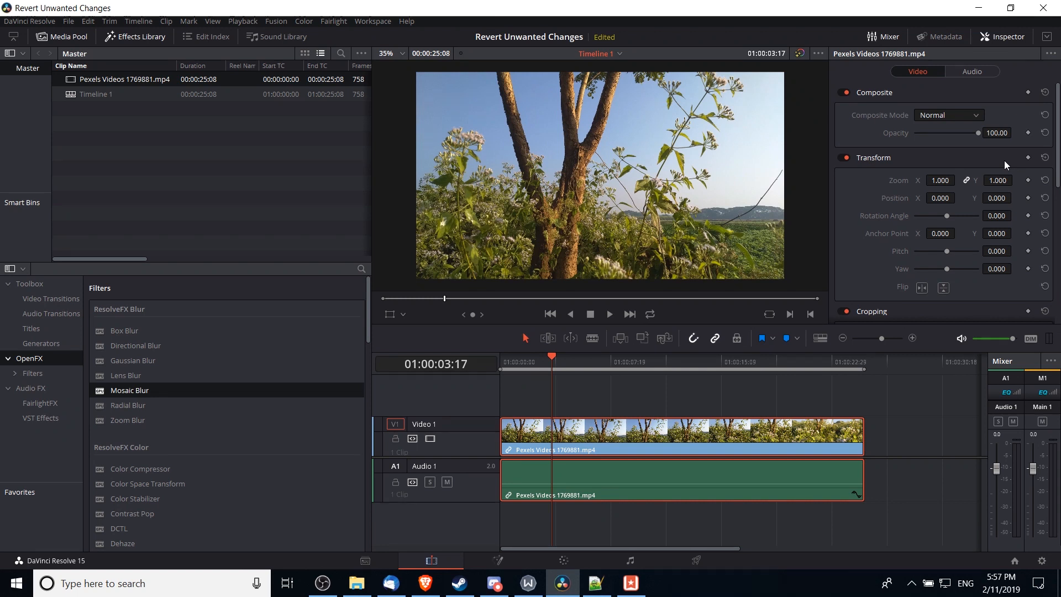